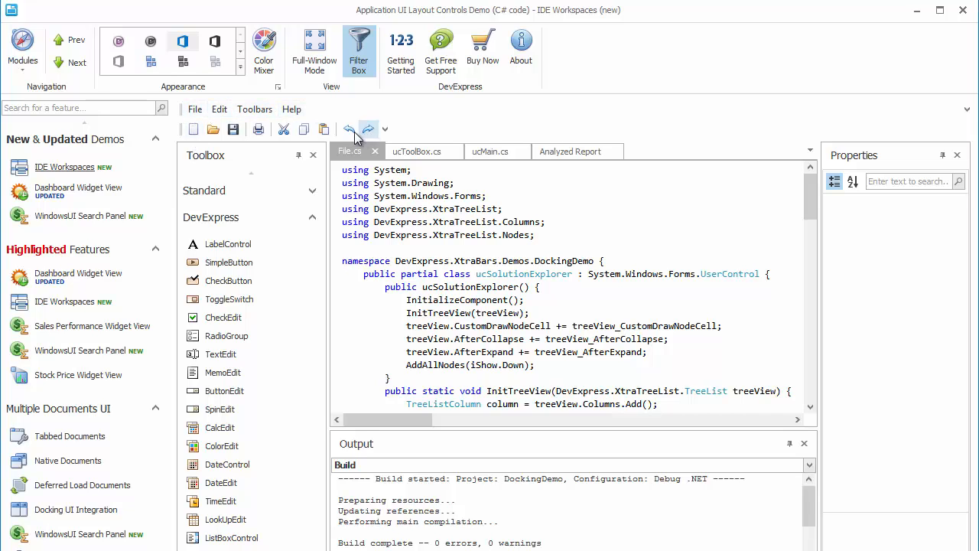
pyautogui.moveTo(254, 168)
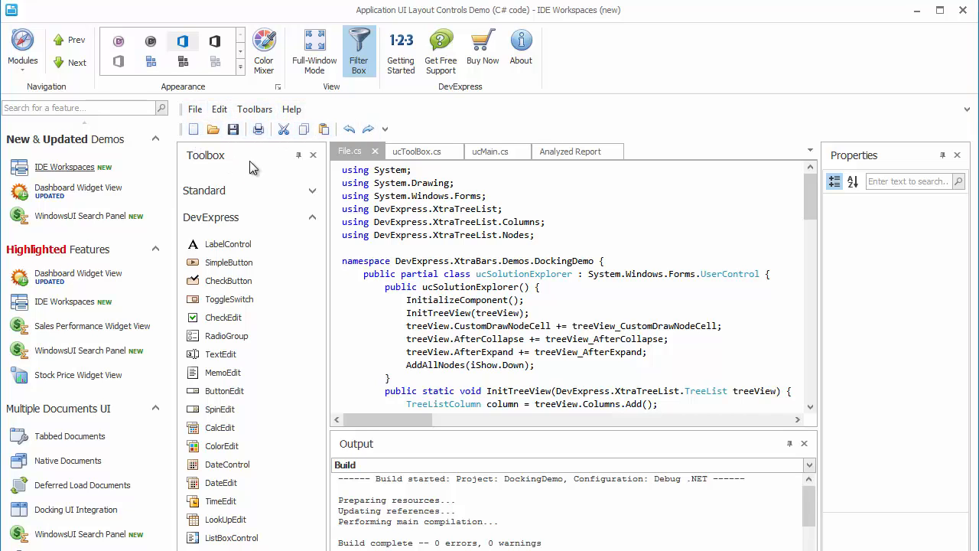
# - Float File.cs, dock Solution Explorer over Properties, and filter Inclusive Samples to 1.121
pyautogui.click(312, 209)
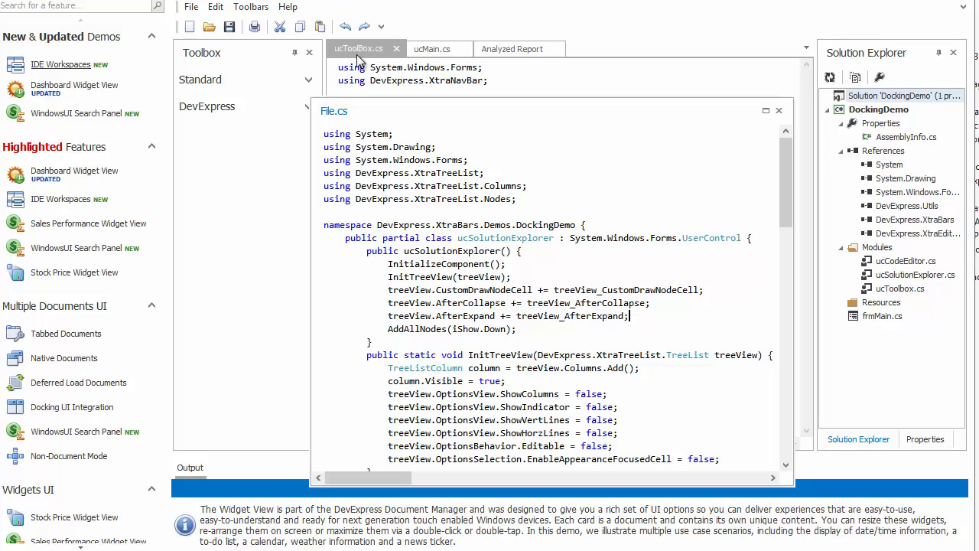
pyautogui.click(511, 48)
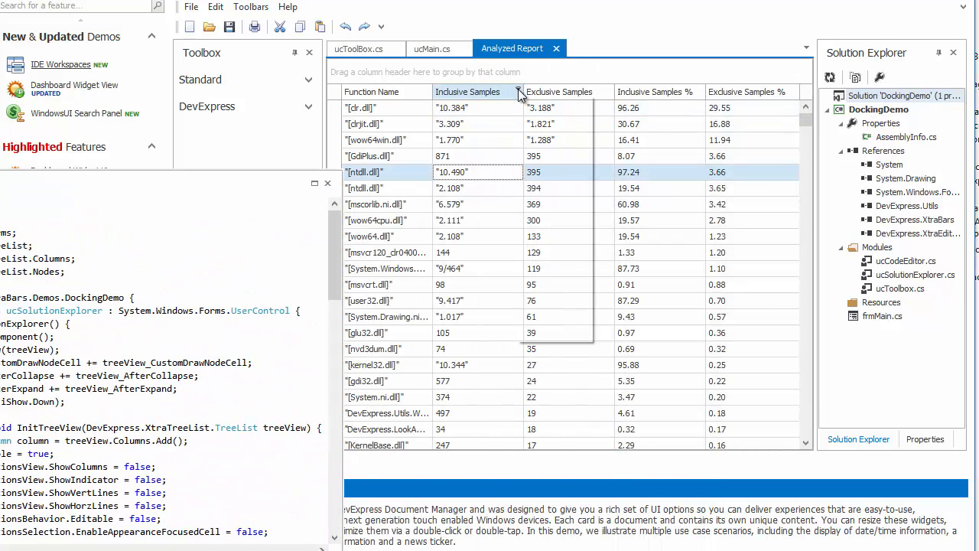
pyautogui.click(524, 91)
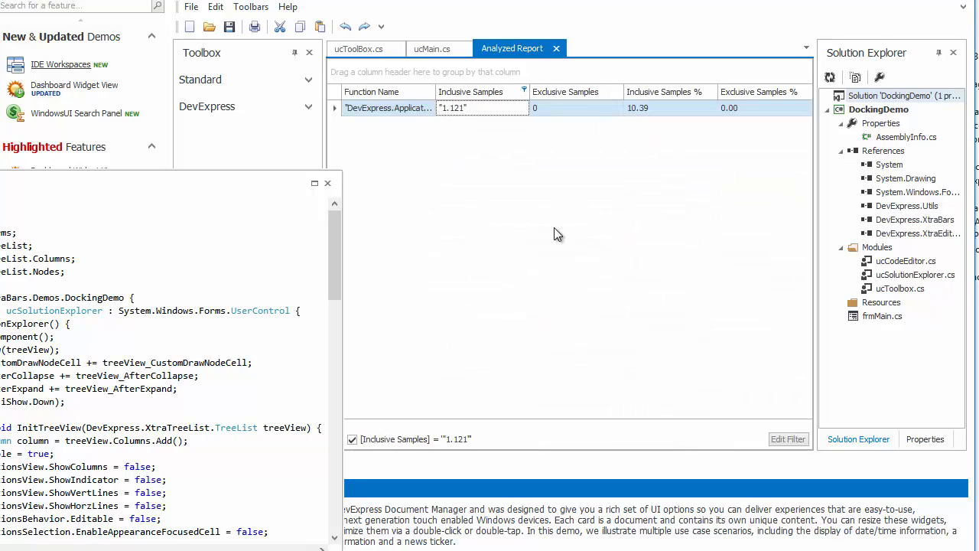
pyautogui.moveTo(796, 65)
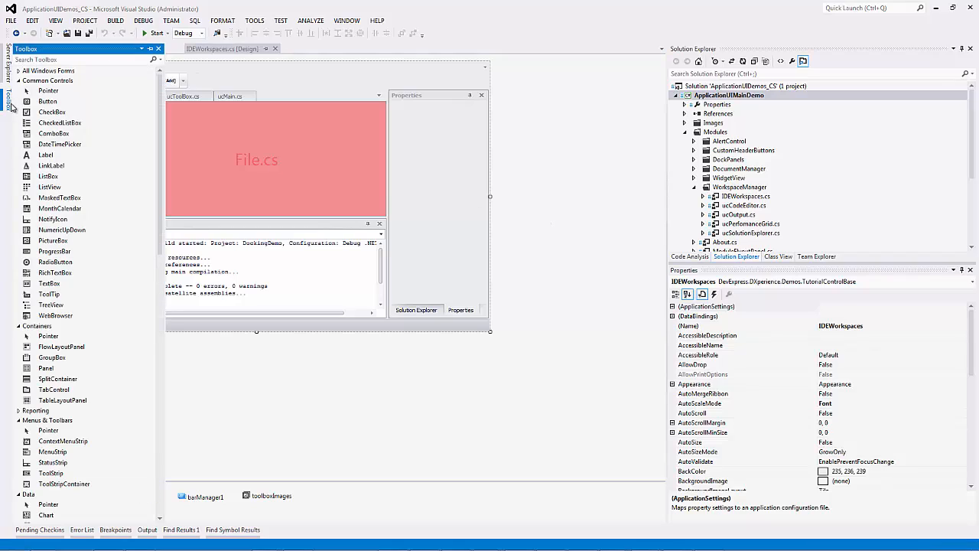
# - Add a Workspace Menu item, barWorkspaceMenuItem2, after Help on the IDEWorkspaces menu bar
pyautogui.write('works')
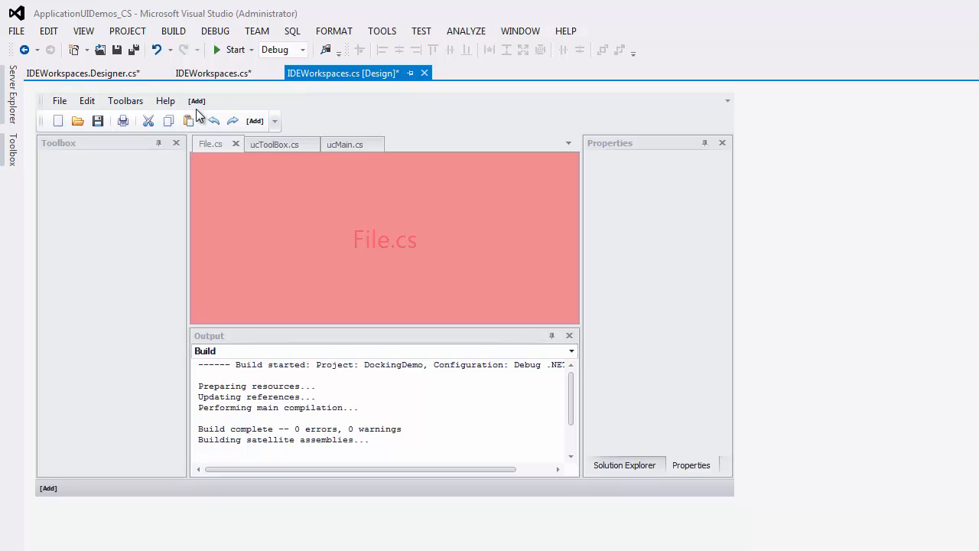
pyautogui.click(196, 100)
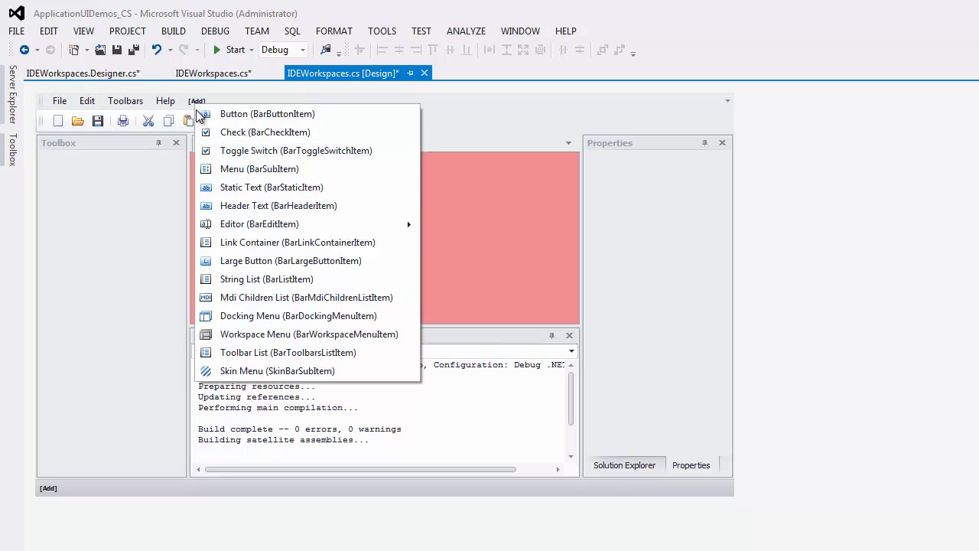
pyautogui.moveTo(260, 334)
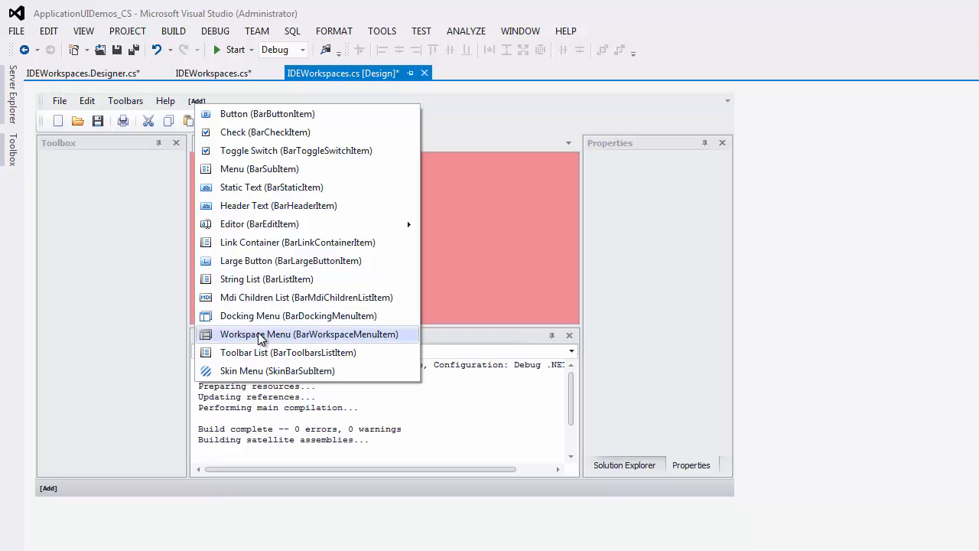
pyautogui.click(310, 334)
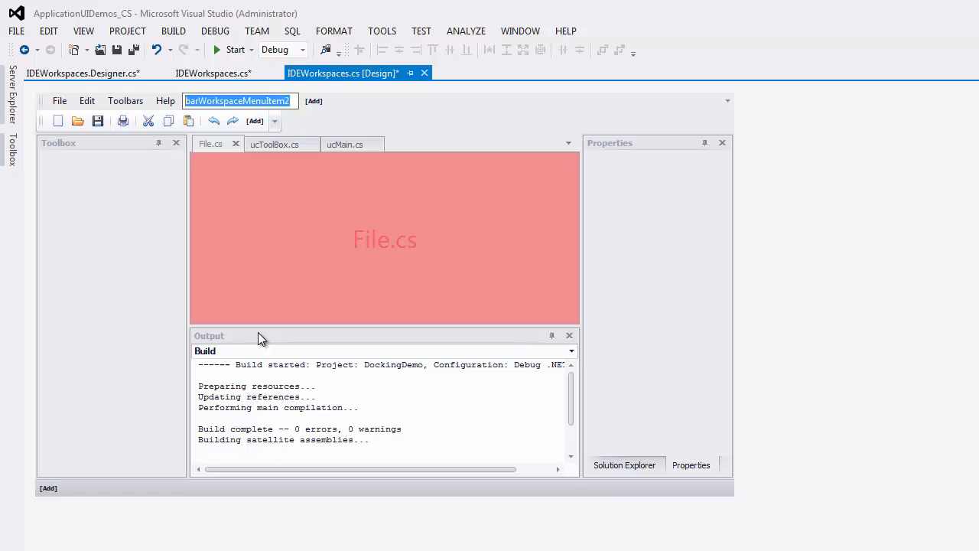
pyautogui.write('Workspa')
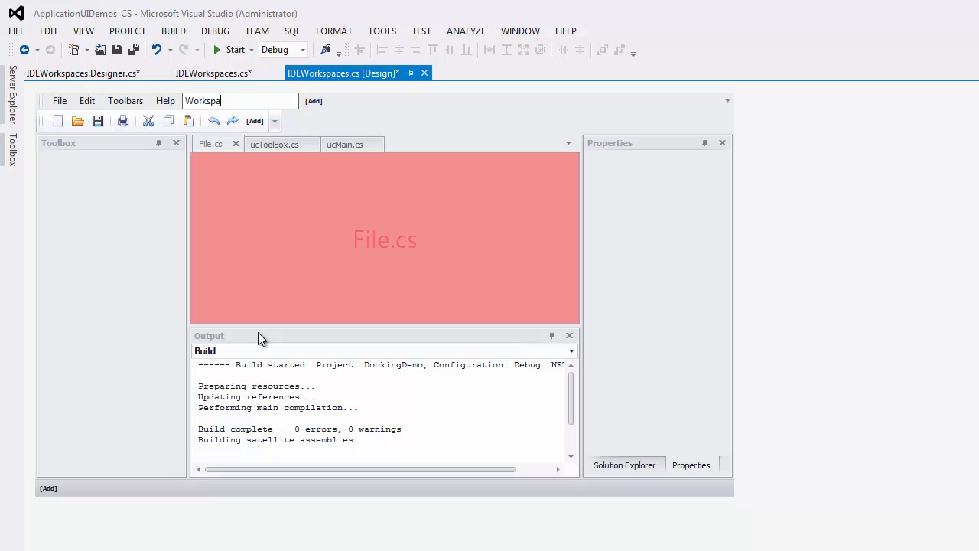
pyautogui.click(236, 49)
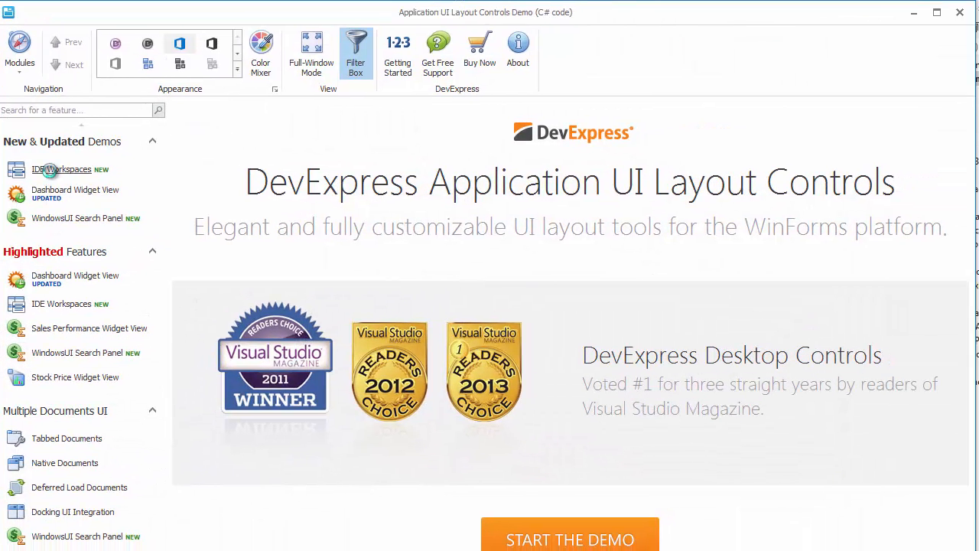
# - Open the IDE Workspaces demo and capture its current layout as workspace 'Default'
pyautogui.click(62, 169)
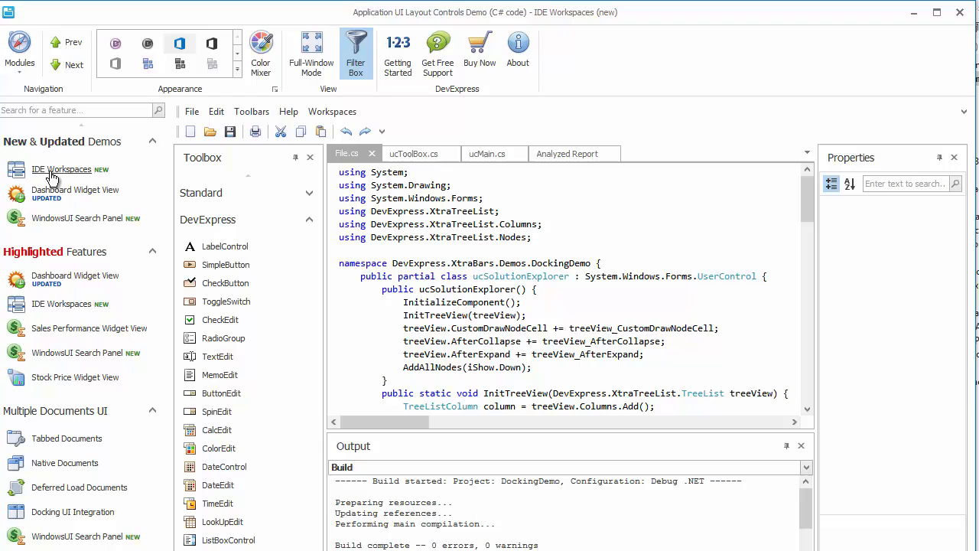
pyautogui.moveTo(332, 111)
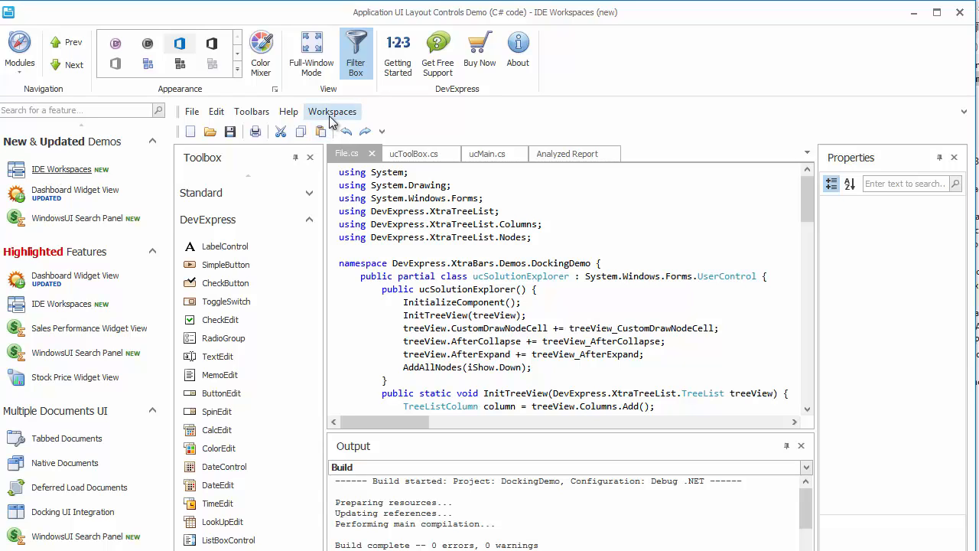
pyautogui.click(332, 111)
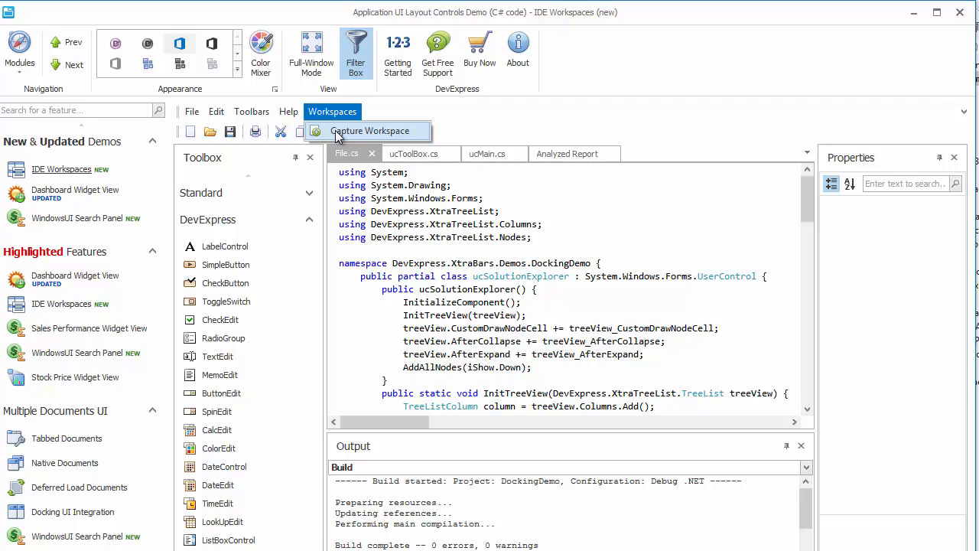
pyautogui.click(370, 131)
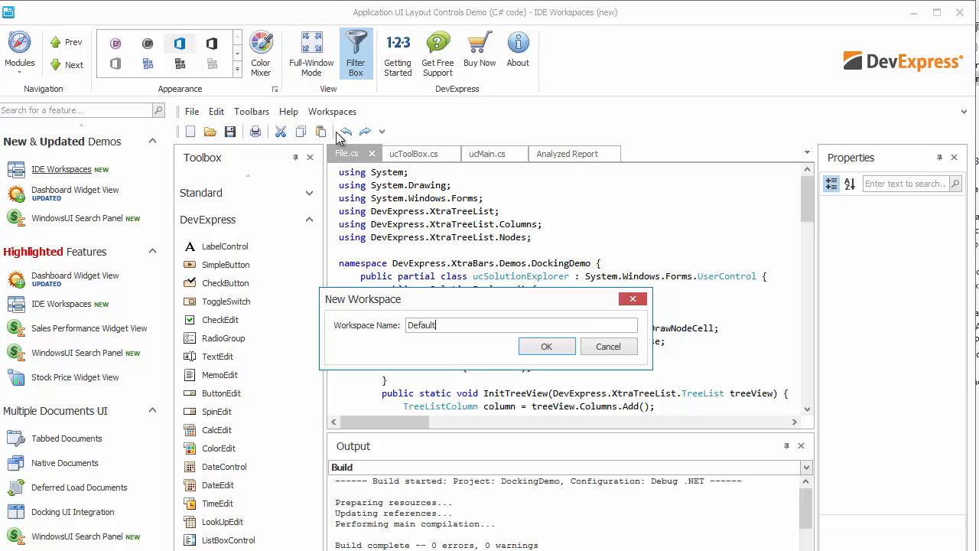
pyautogui.click(546, 346)
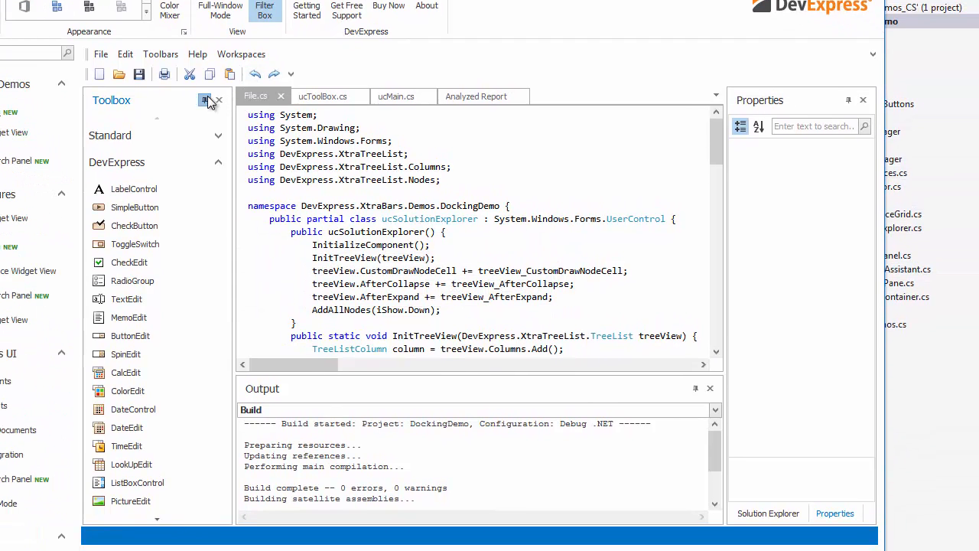
# - Auto-hide Toolbox, float ucToolBox.cs and Solution Explorer, and confirm Default under Workspaces
pyautogui.click(204, 100)
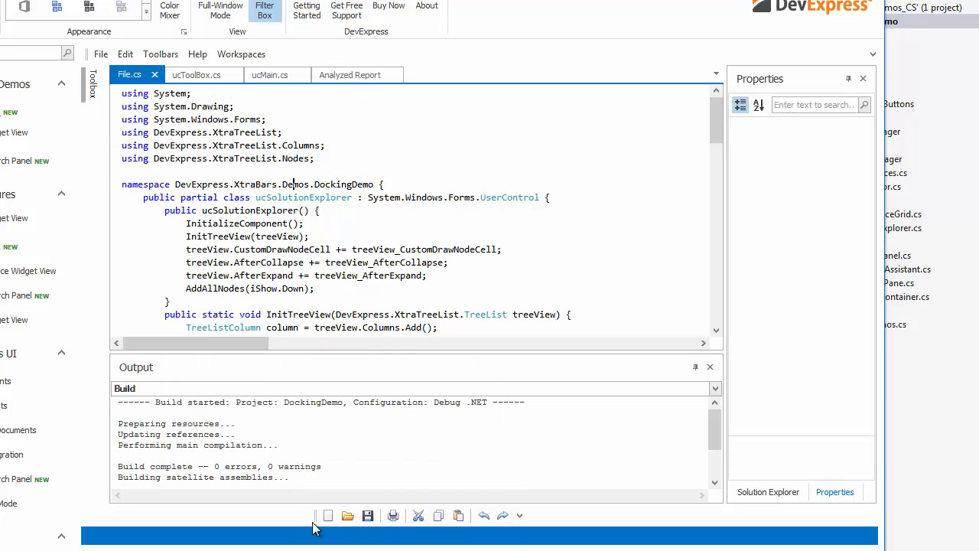
pyautogui.moveTo(196, 75)
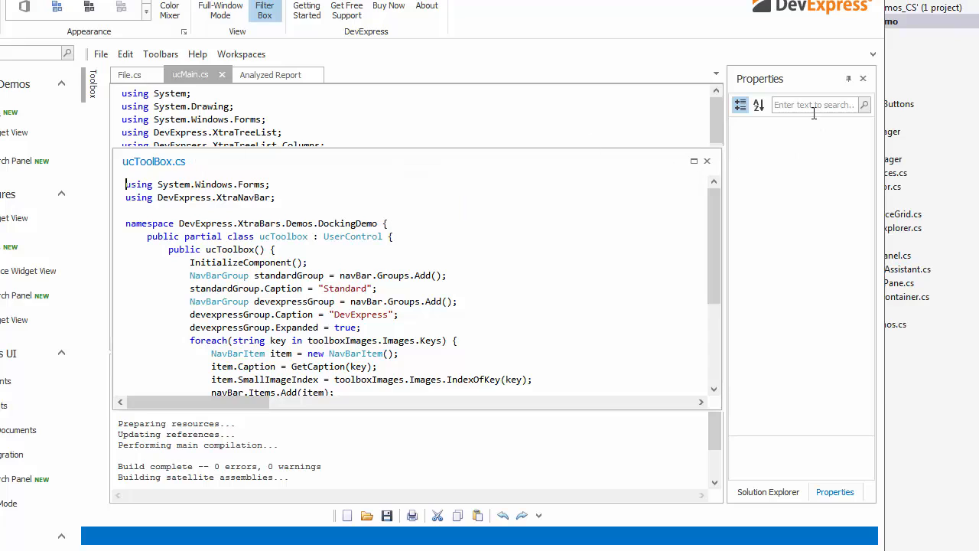
pyautogui.click(270, 74)
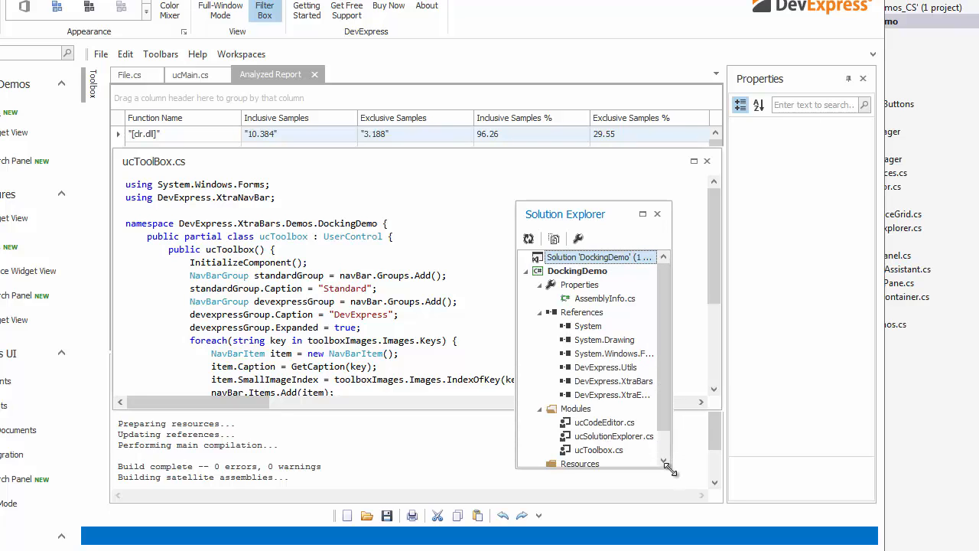
pyautogui.click(241, 53)
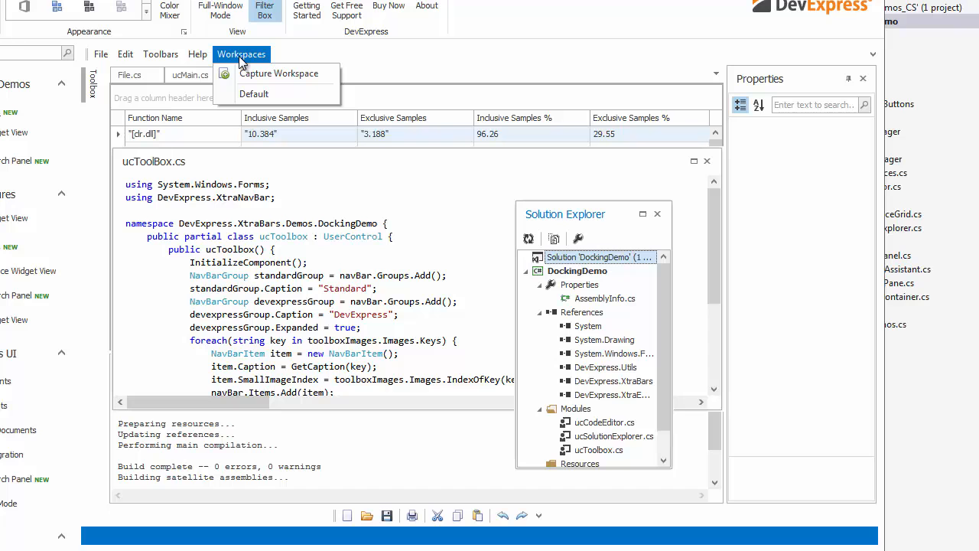
pyautogui.click(254, 93)
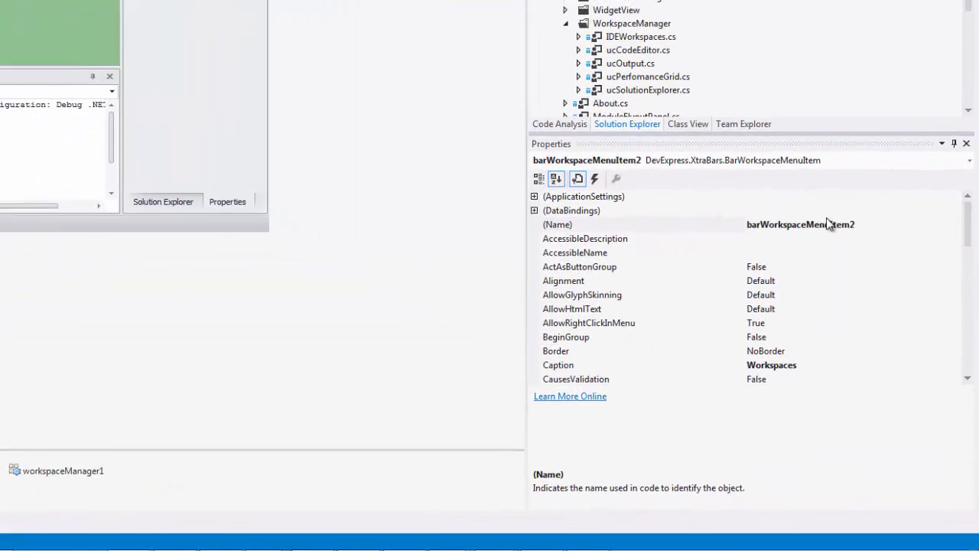
# - Scroll barWorkspaceMenuItem2's properties to review the Workspaces caption and workspaceManager1
pyautogui.scroll(-3)
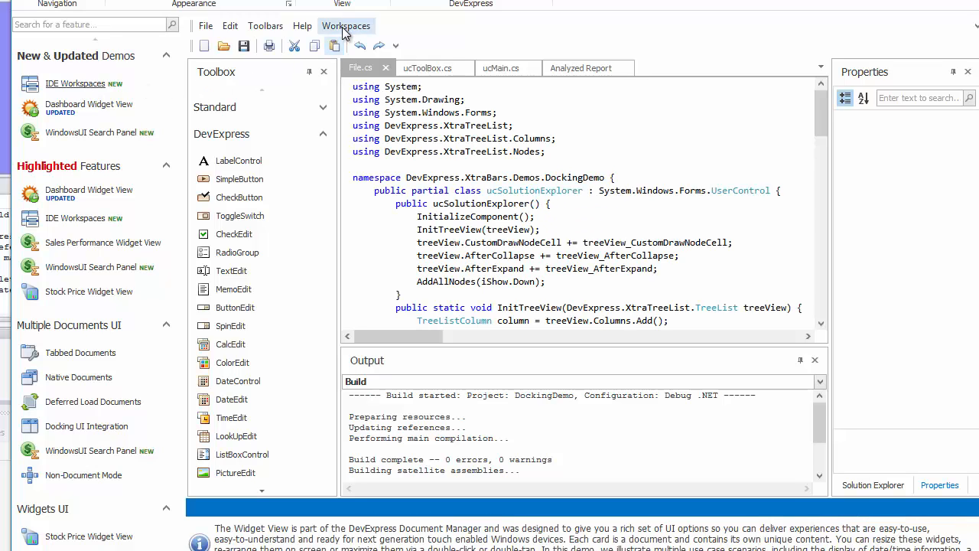
# - Load a saved workspace and dock the Analyzed Report beside the code editor
pyautogui.click(346, 25)
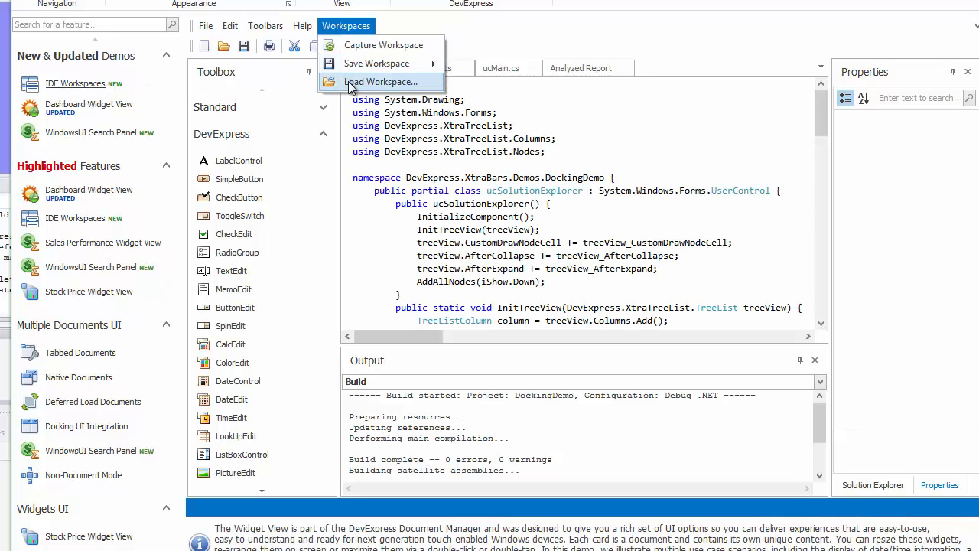
pyautogui.click(381, 82)
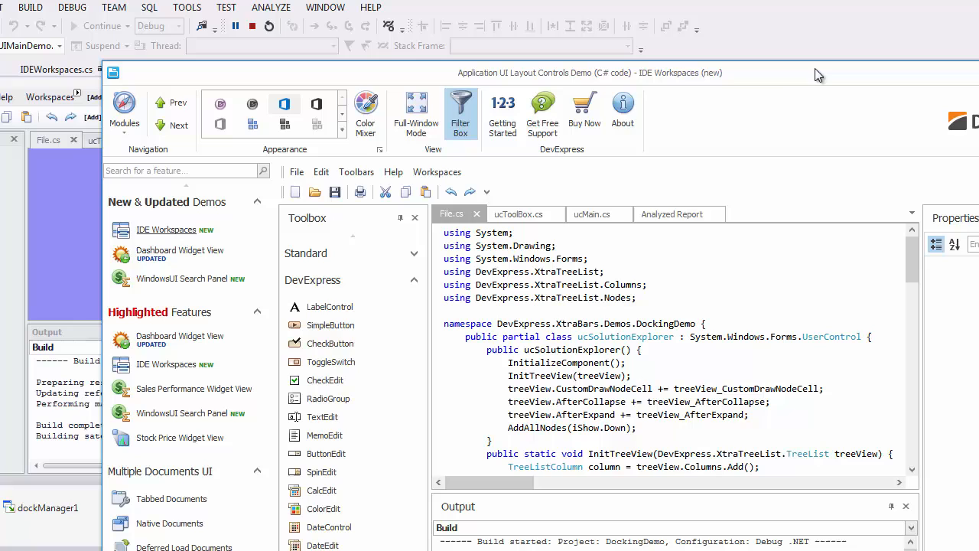
pyautogui.click(437, 172)
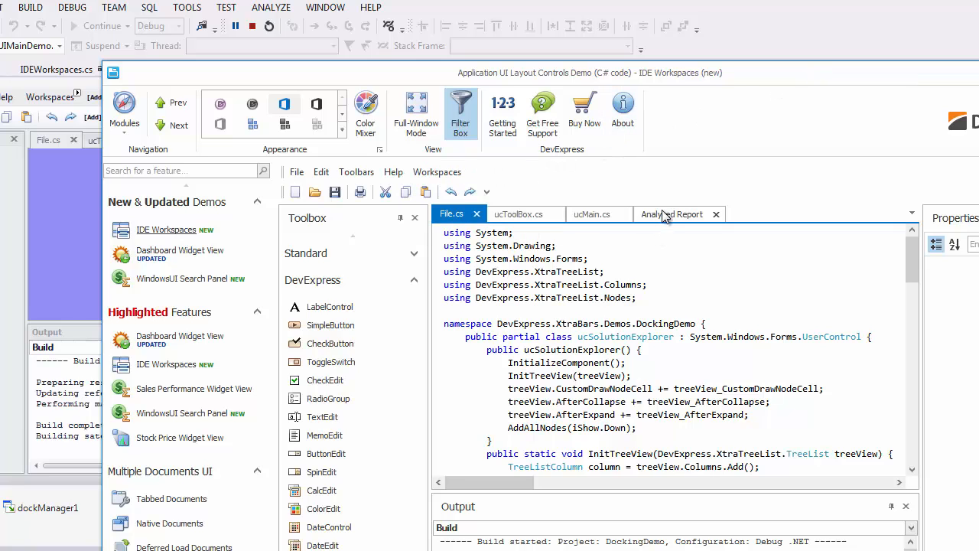
pyautogui.click(673, 214)
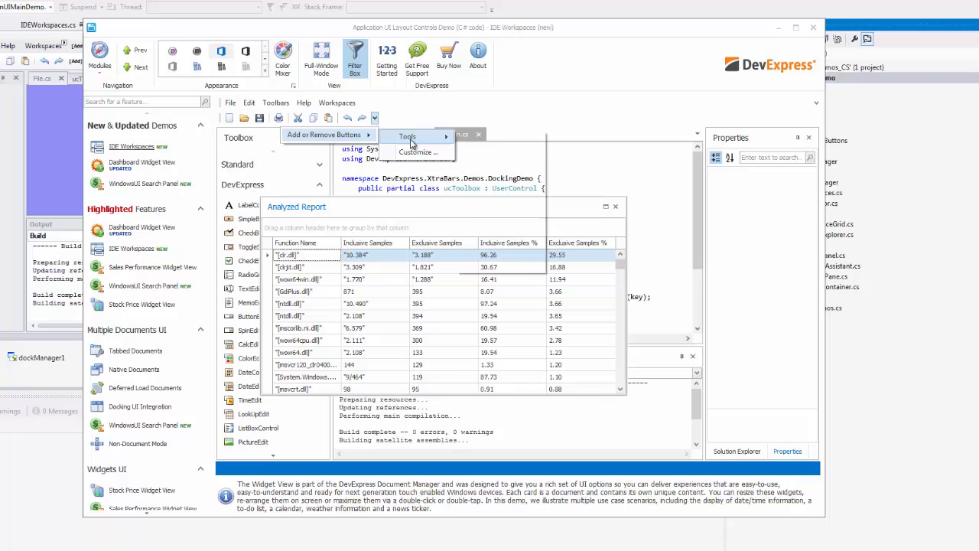
# - Remove the file buttons from the toolbar and save the layout through Workspaces > Save Workspace
pyautogui.click(408, 136)
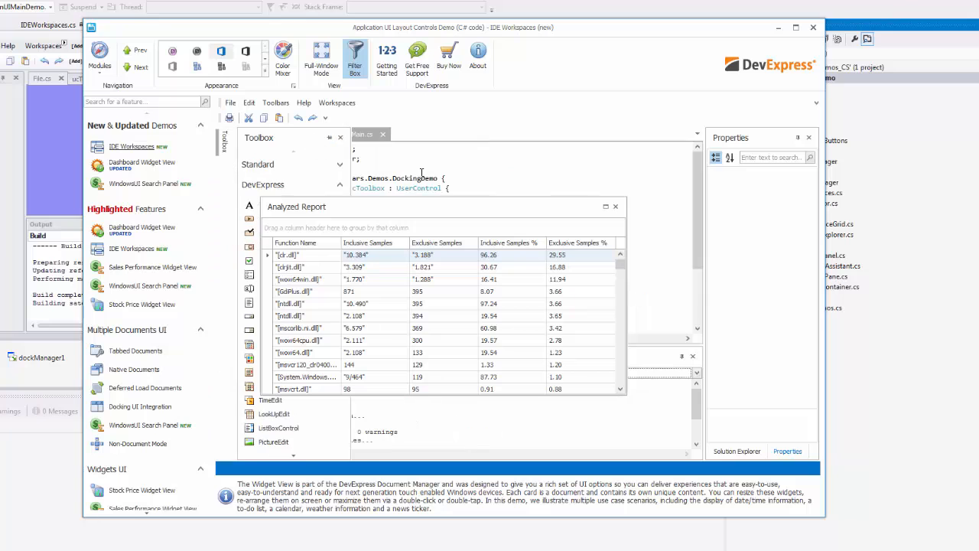
pyautogui.click(337, 102)
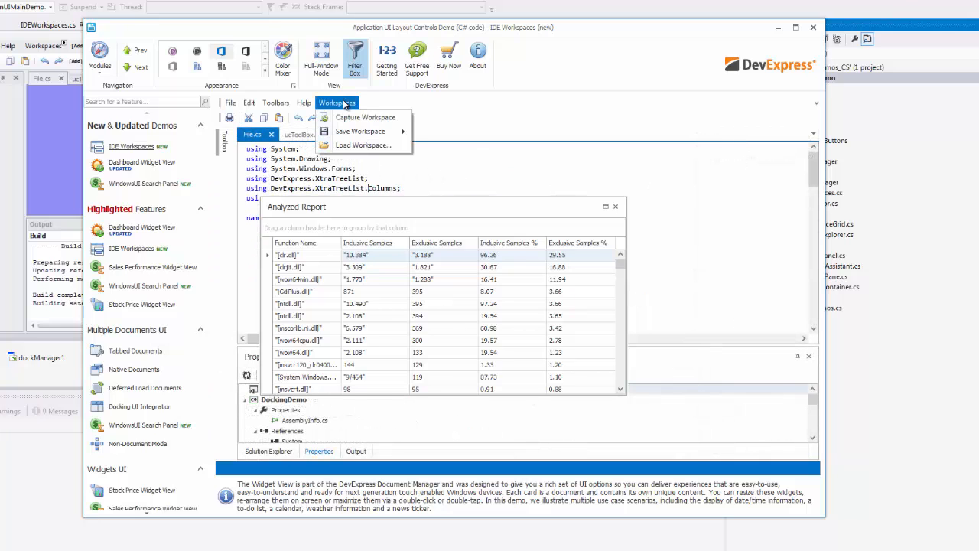
pyautogui.click(360, 131)
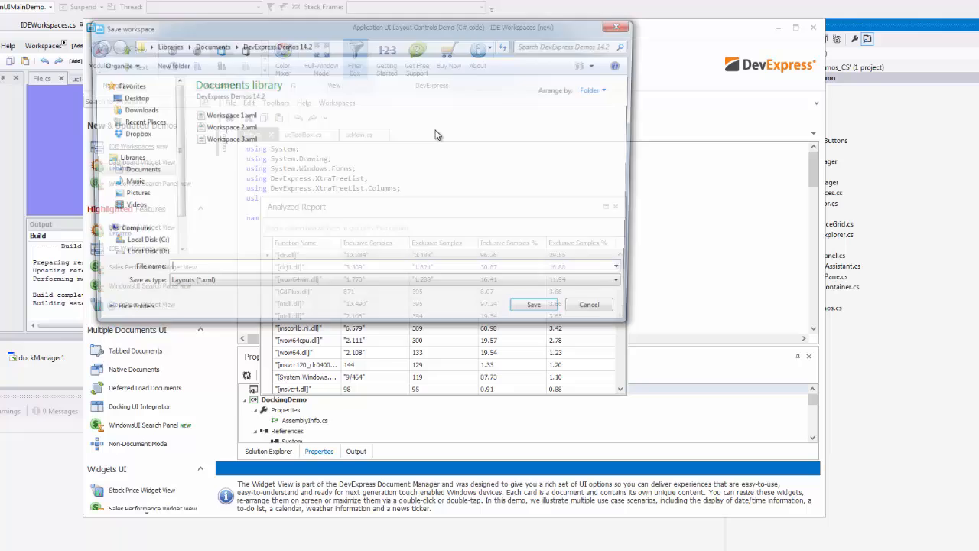
pyautogui.click(589, 304)
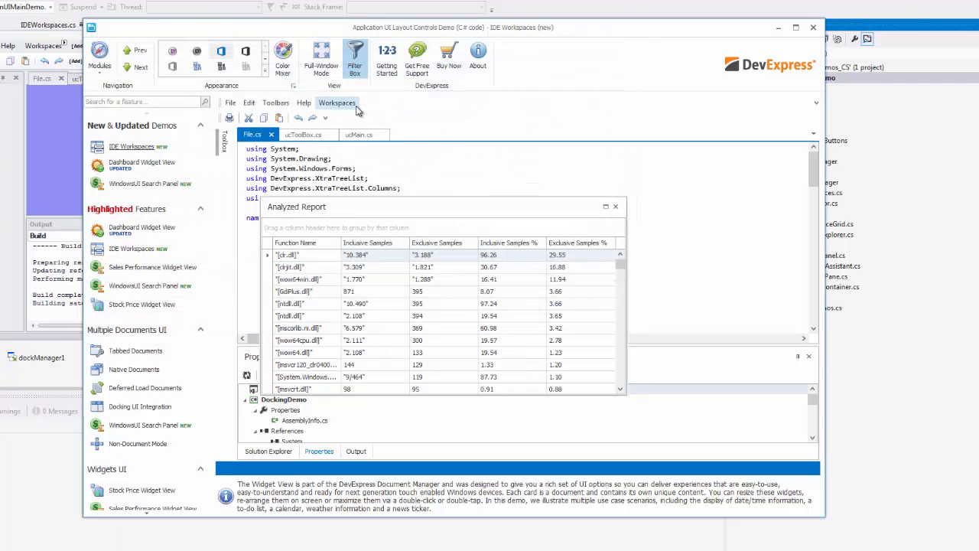
pyautogui.click(359, 135)
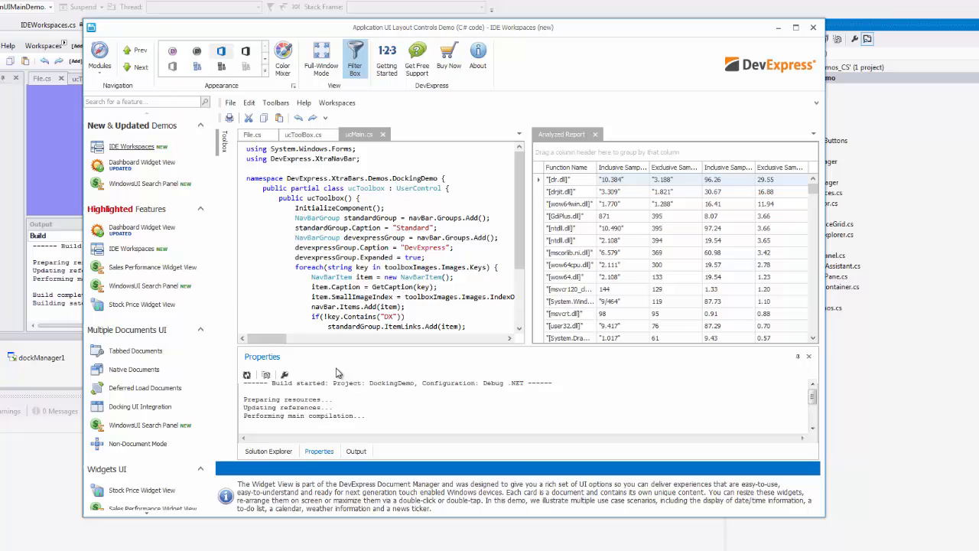
pyautogui.click(336, 102)
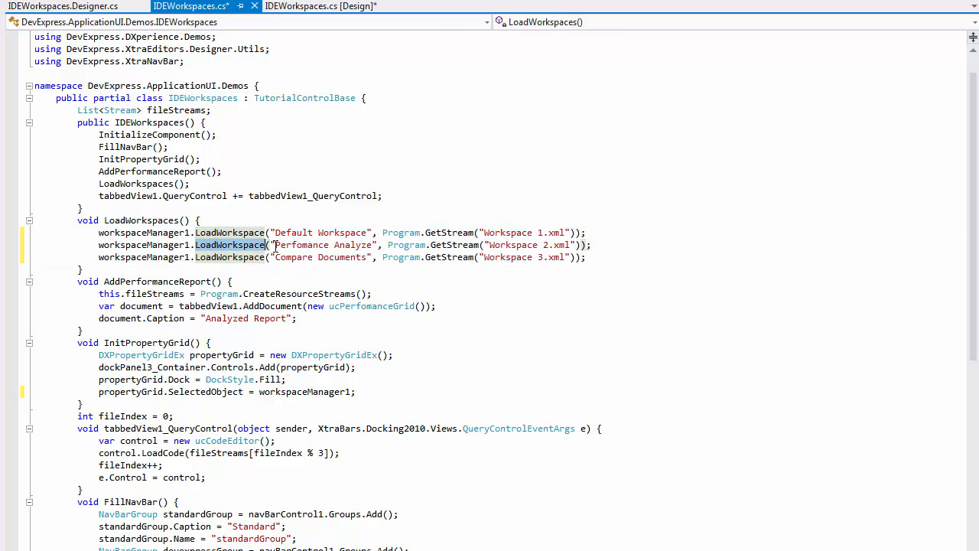
# - Review LoadWorkspace loading Workspace 1.xml in IDEWorkspaces.cs, then rerun the demo
pyautogui.doubleClick(321, 233)
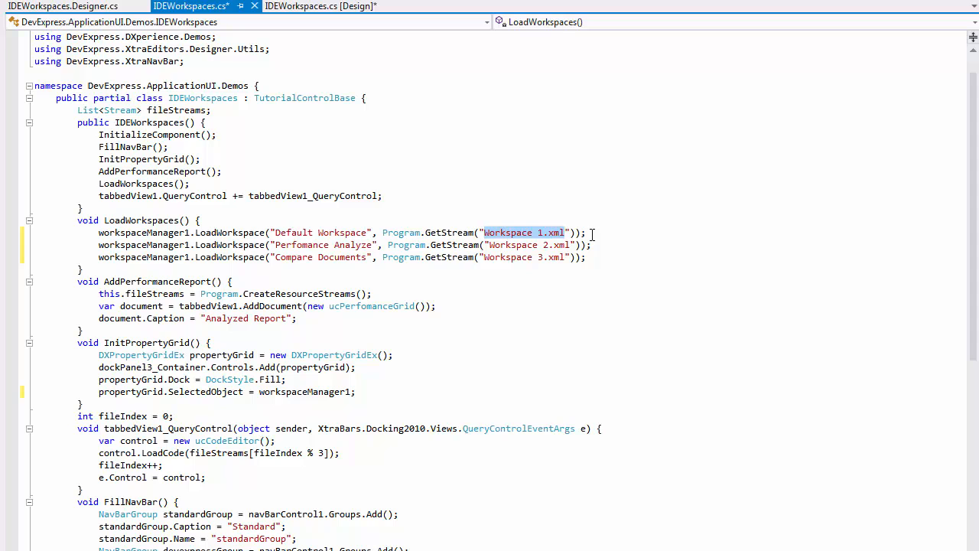
pyautogui.press('ctrl+s')
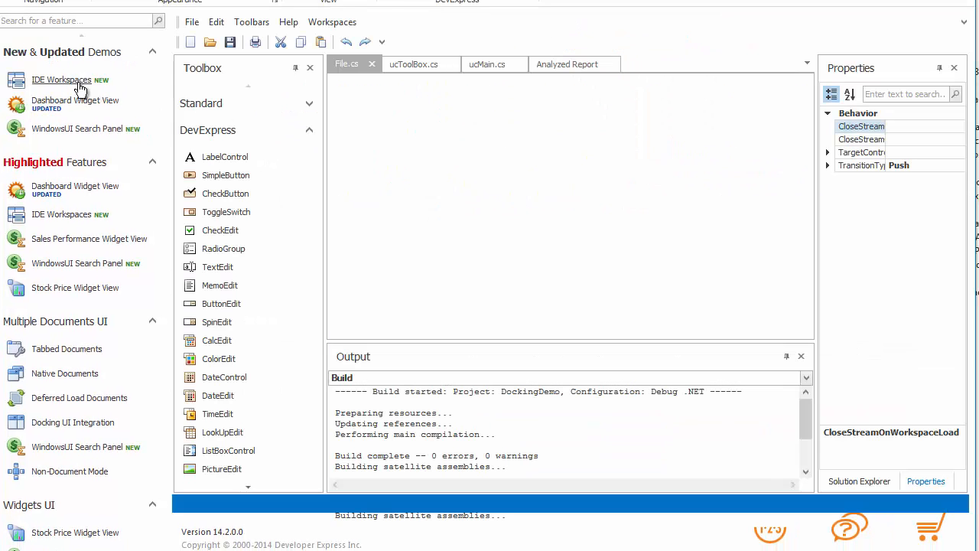
# - Apply the Perfomance Analyze workspace, then switch to Compare Documents
pyautogui.click(332, 22)
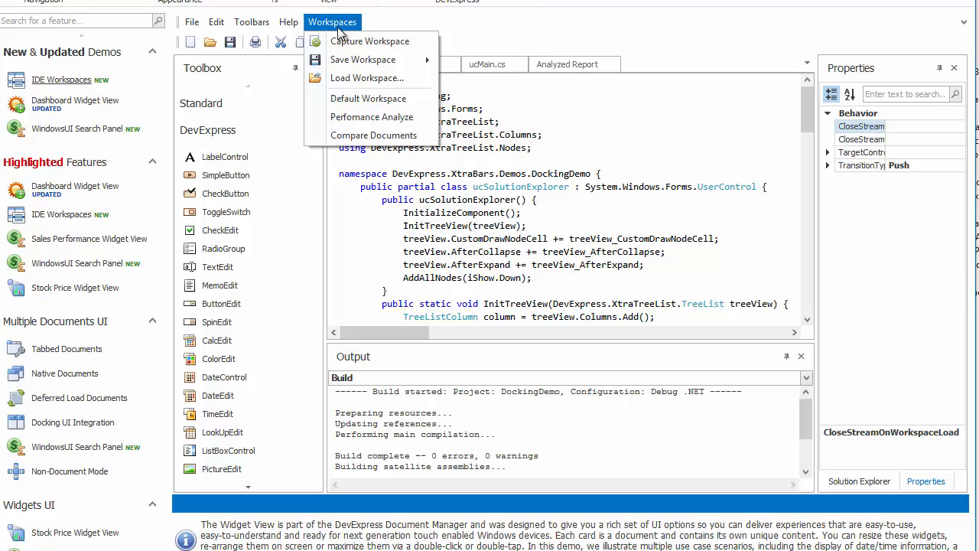
pyautogui.moveTo(371, 98)
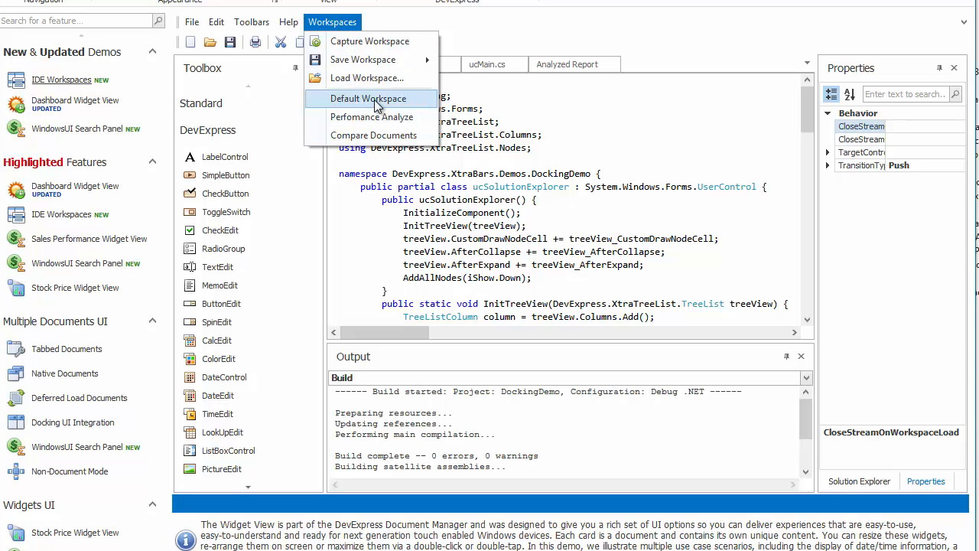
pyautogui.click(368, 98)
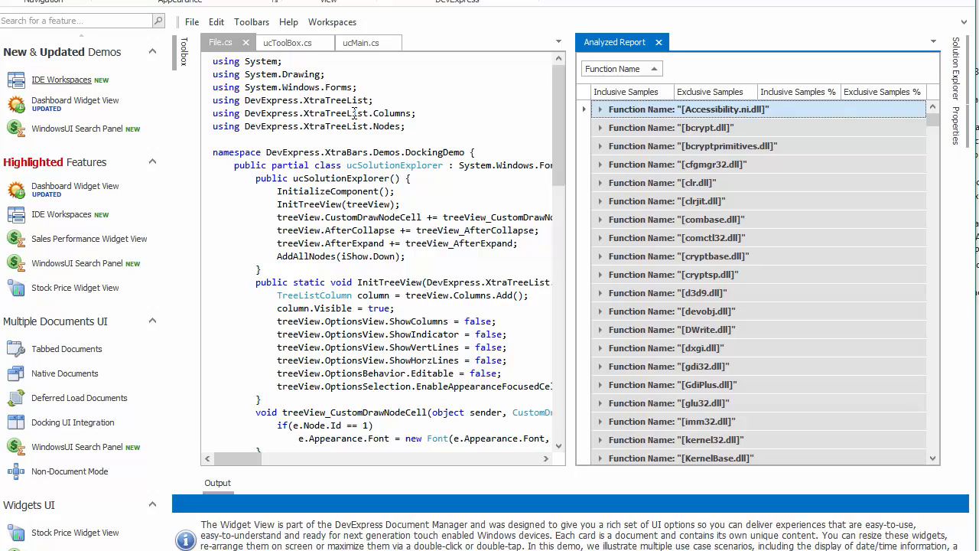
pyautogui.click(332, 21)
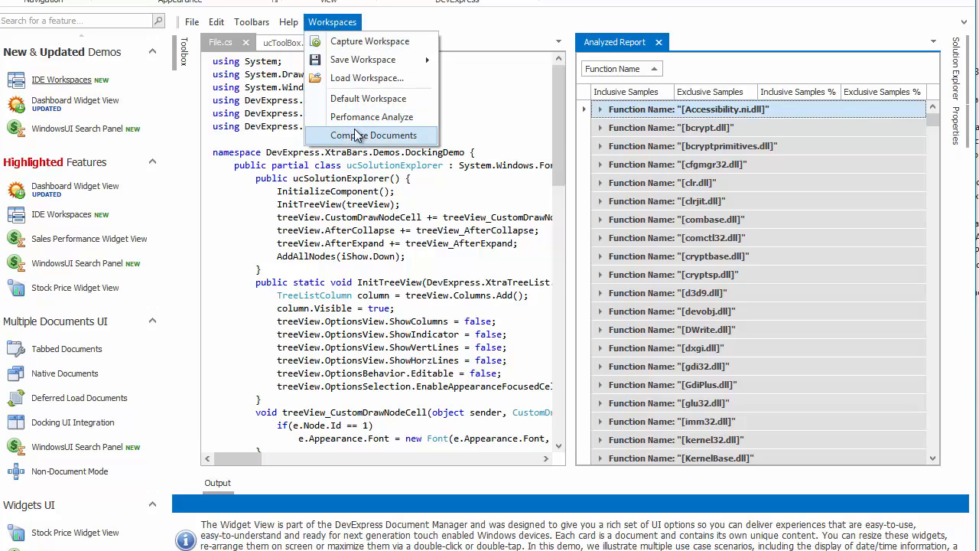
pyautogui.click(374, 135)
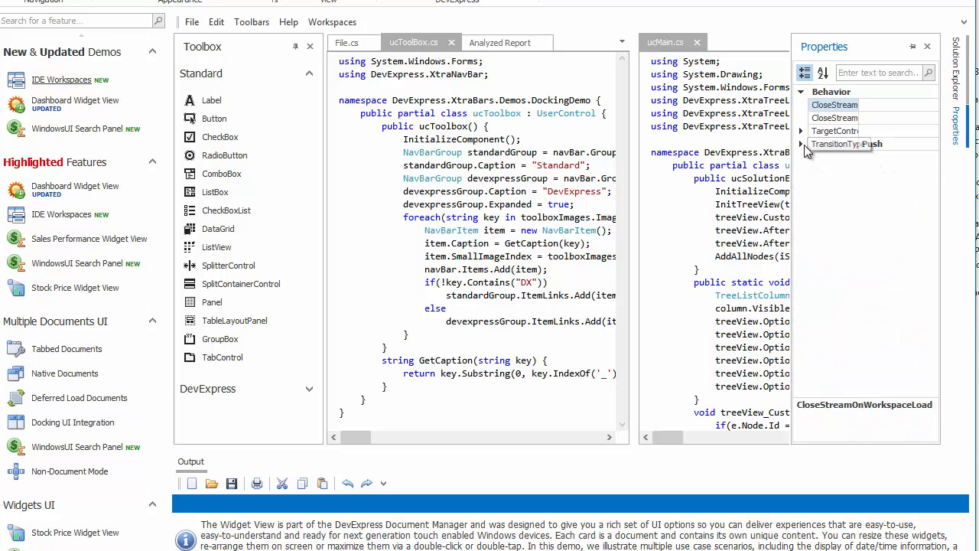
# - Set TransitionType to Dissolve and load the Default Workspace
pyautogui.click(932, 144)
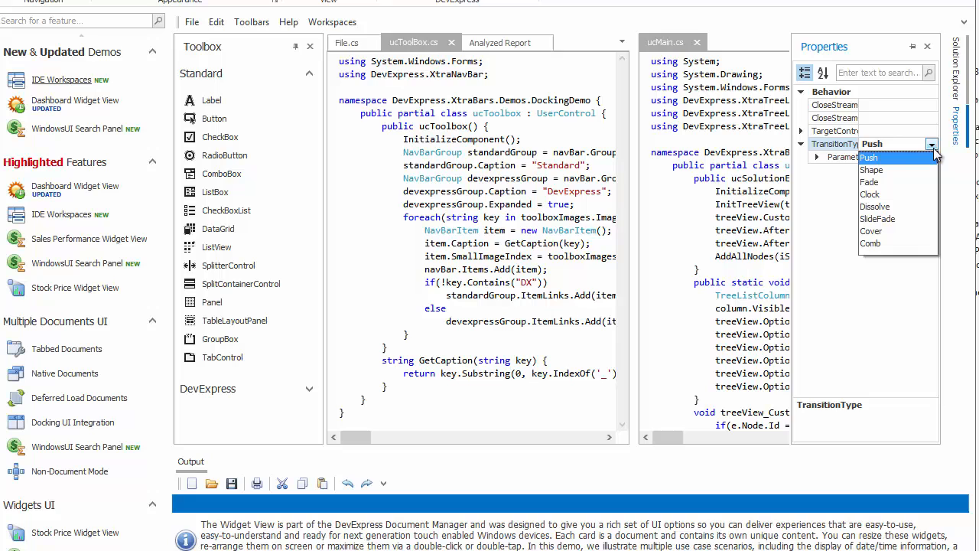
pyautogui.click(875, 205)
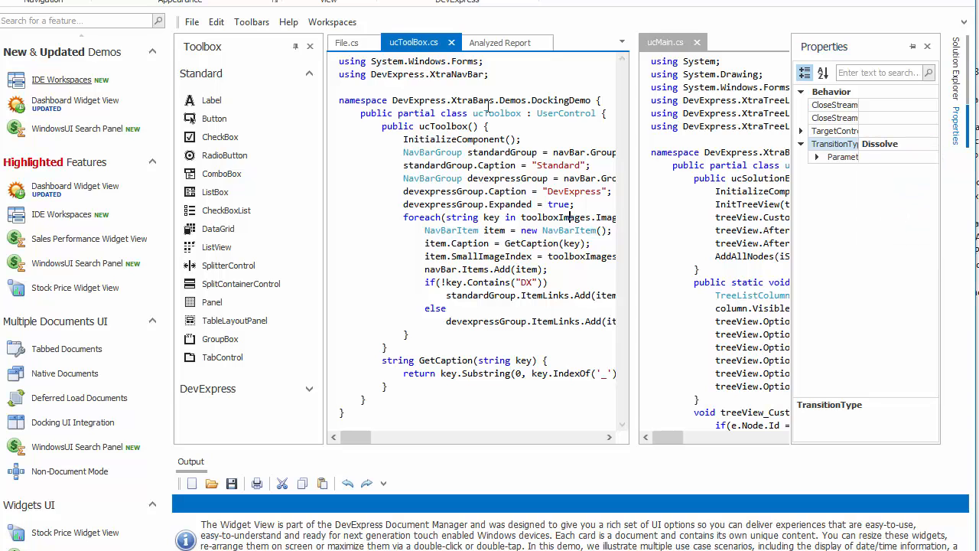
pyautogui.click(332, 22)
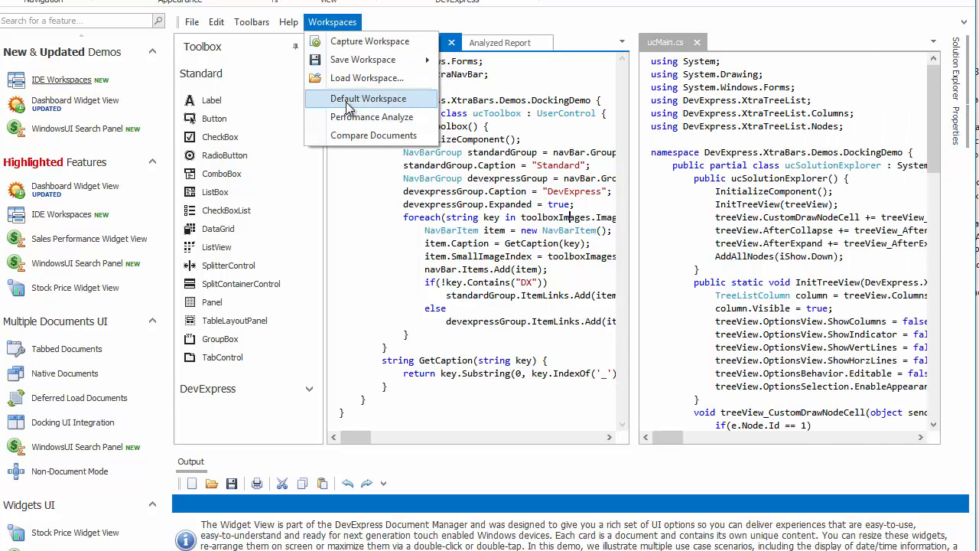
pyautogui.click(368, 98)
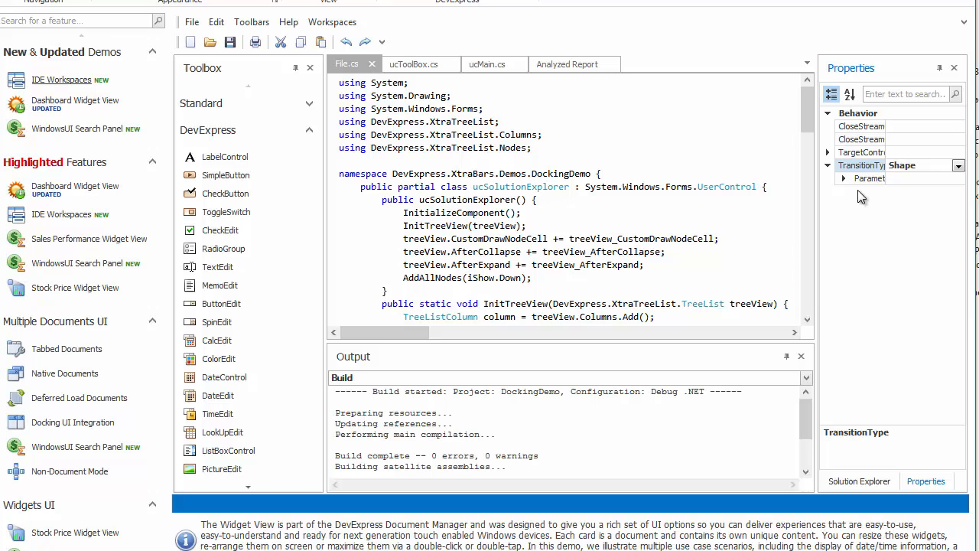
# - Set the Shape transition effect to CircleOut and load the Perfomance Analyze workspace
pyautogui.click(843, 178)
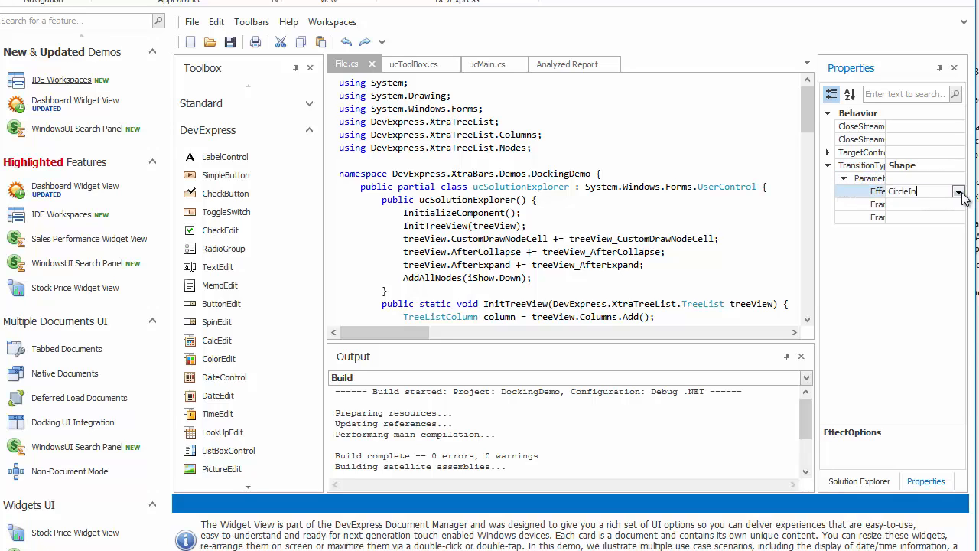
pyautogui.click(959, 191)
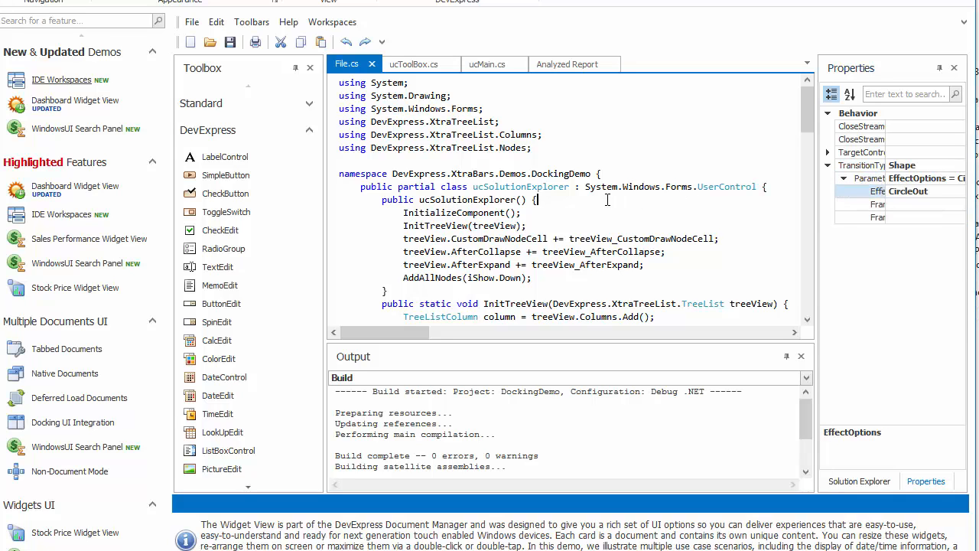
pyautogui.click(332, 21)
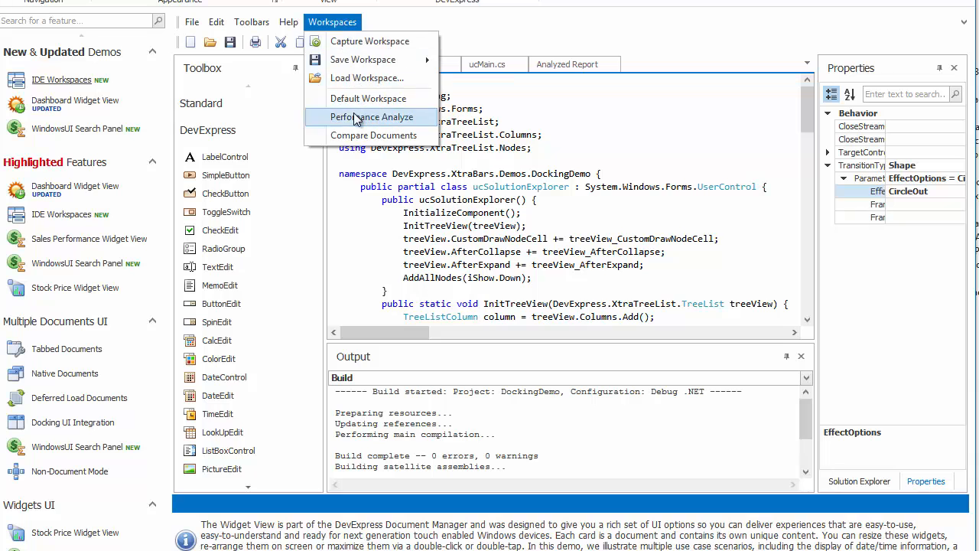
pyautogui.click(371, 117)
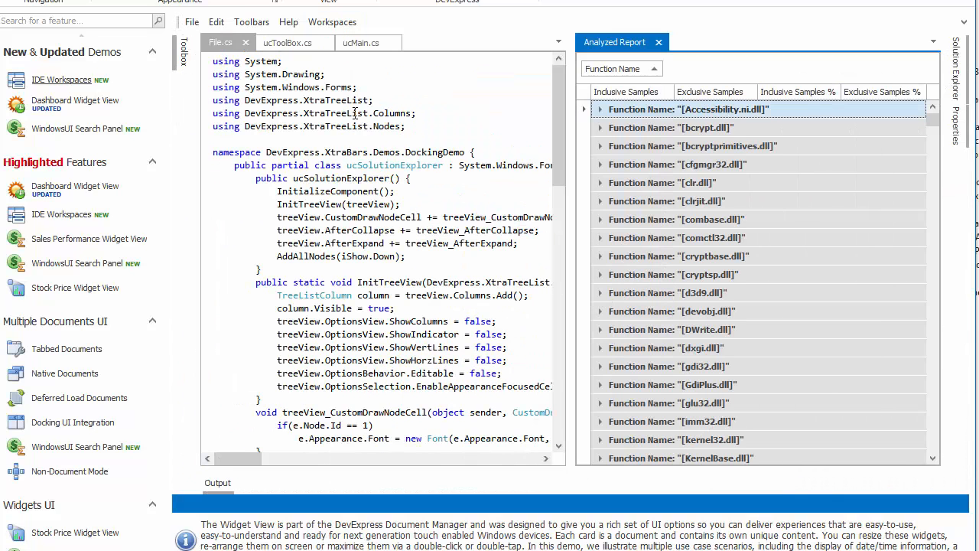